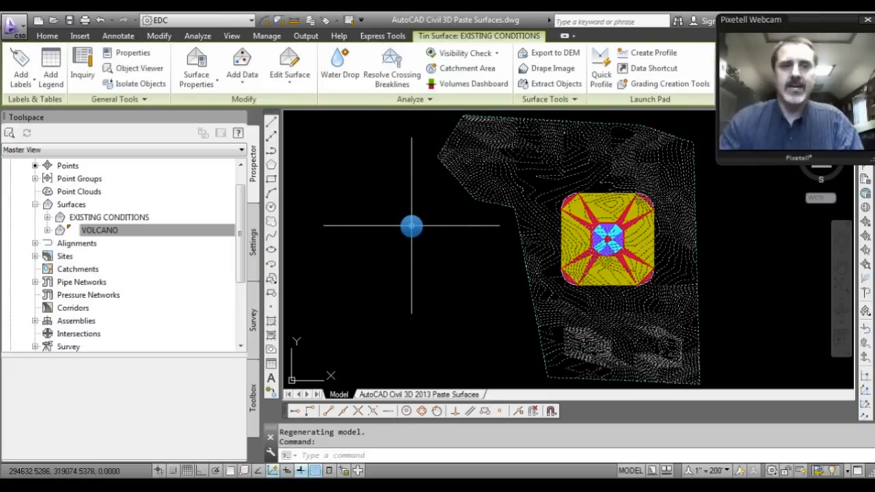
- Expand EXISTING CONDITIONS in Prospector and start Paste Surface from its Edits
click(99, 230)
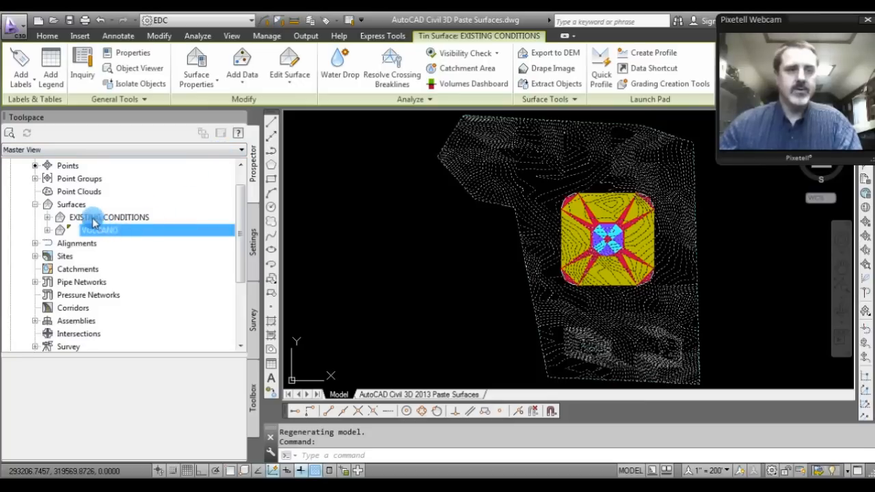
click(109, 216)
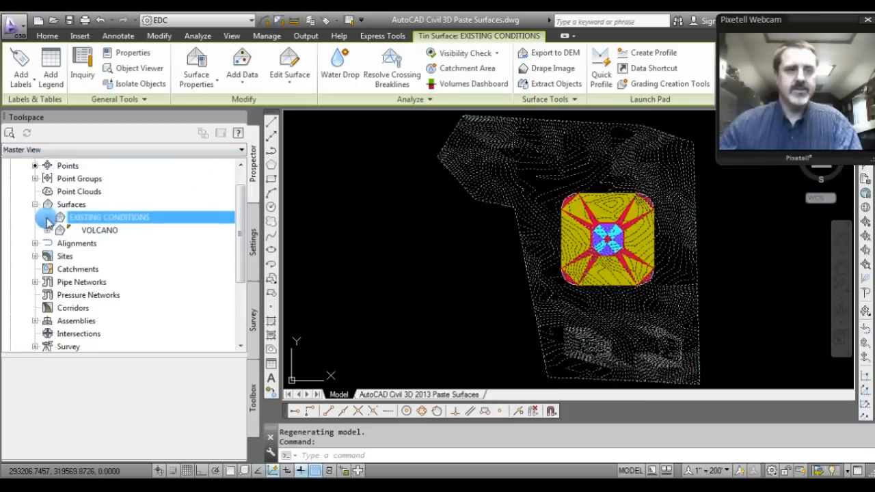
click(35, 217)
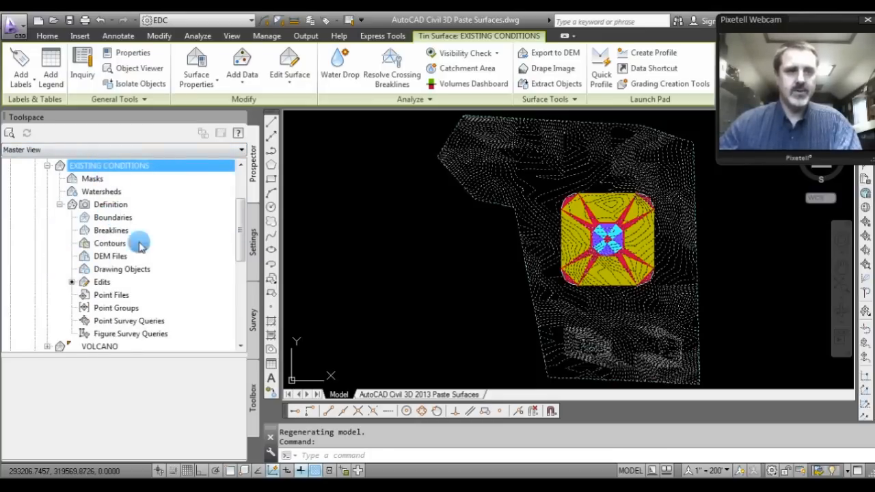
right_click(102, 281)
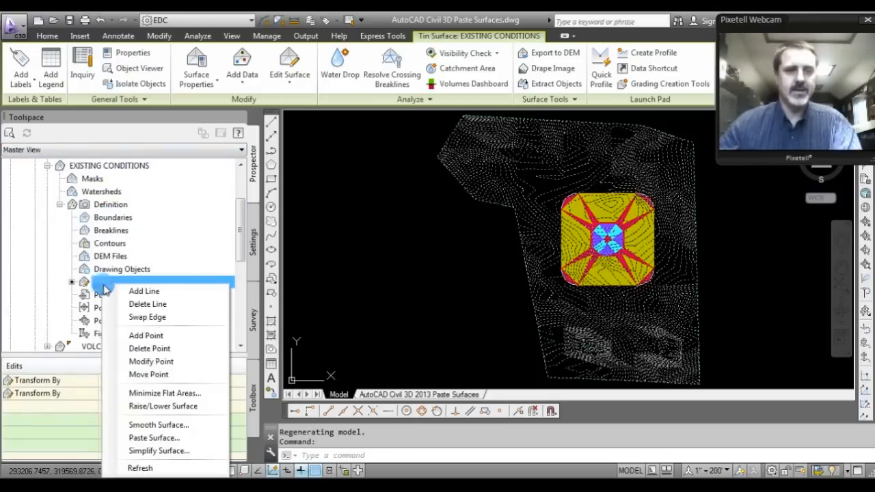
mouse_move(154, 437)
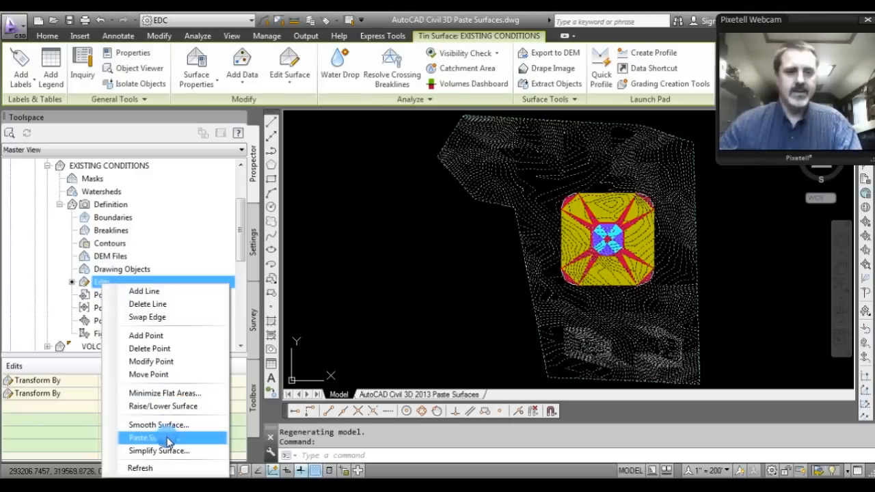
click(143, 438)
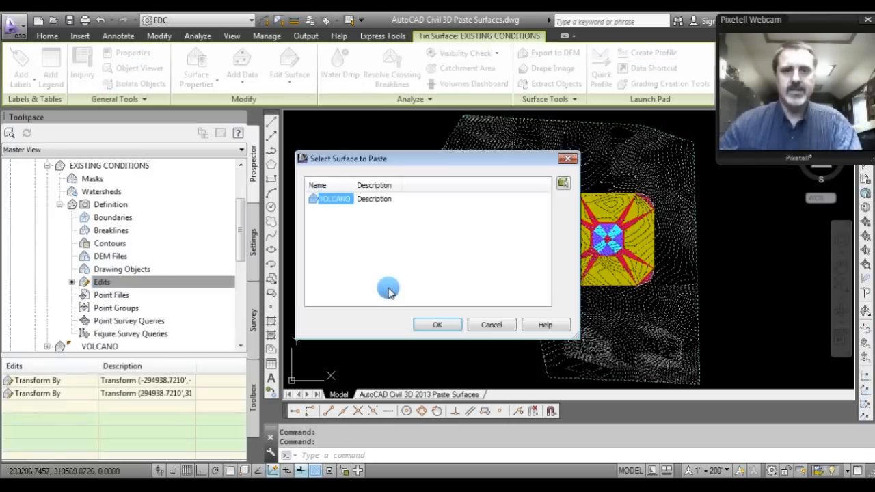
- Cancel the Select Surface to Paste dialog without pasting VOLCANO
click(437, 324)
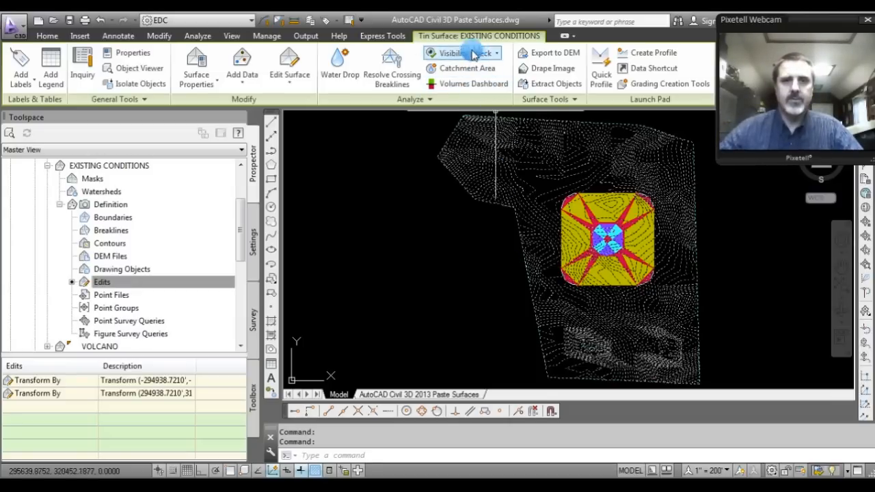
mouse_move(400, 105)
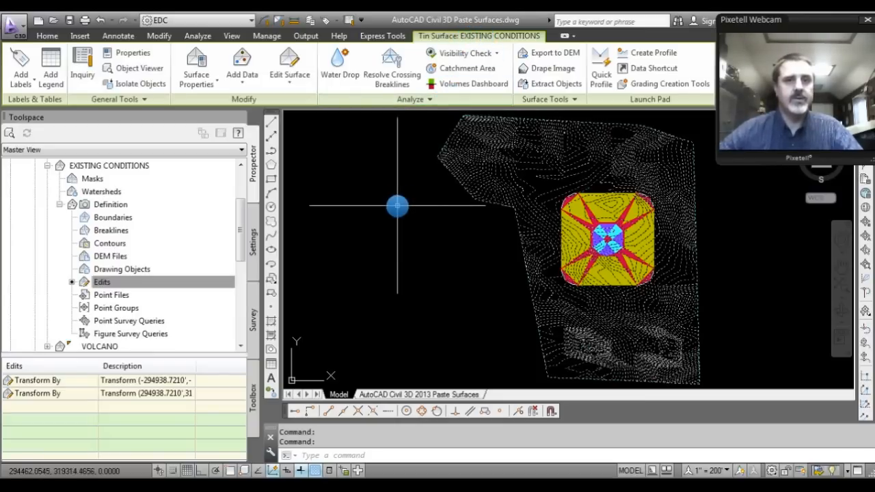
mouse_move(351, 152)
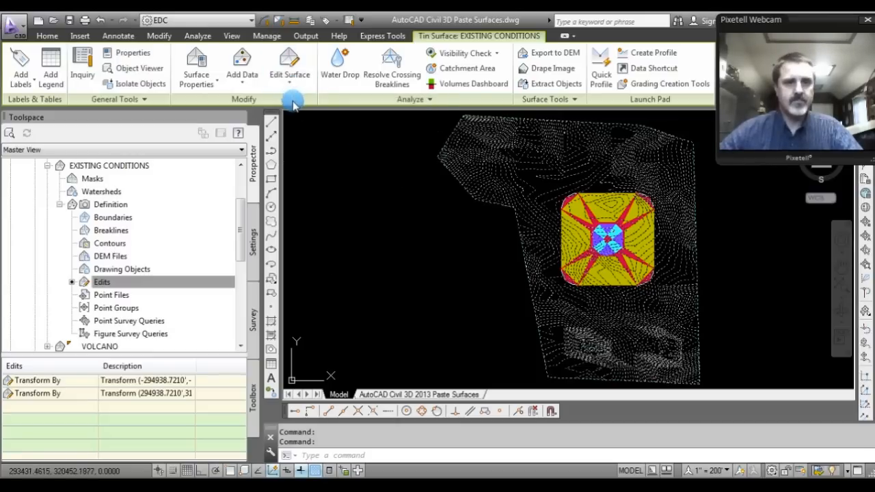
- Open the Edit Surface dropdown in the Tin Surface Modify panel
click(289, 68)
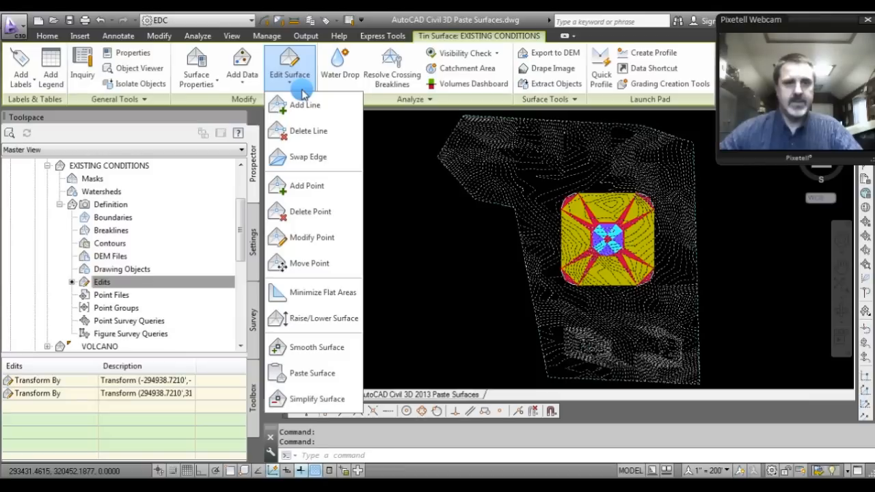
mouse_move(335, 380)
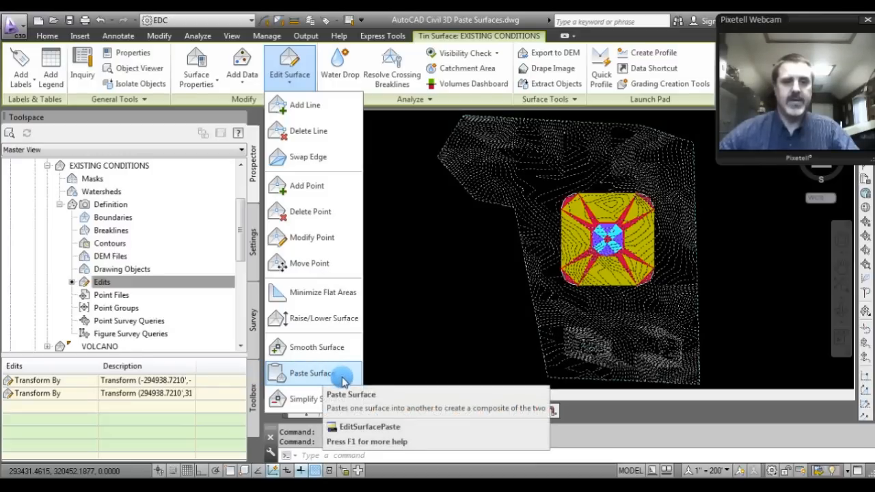
- Choose Paste Surface from the Edit Surface menu
click(311, 374)
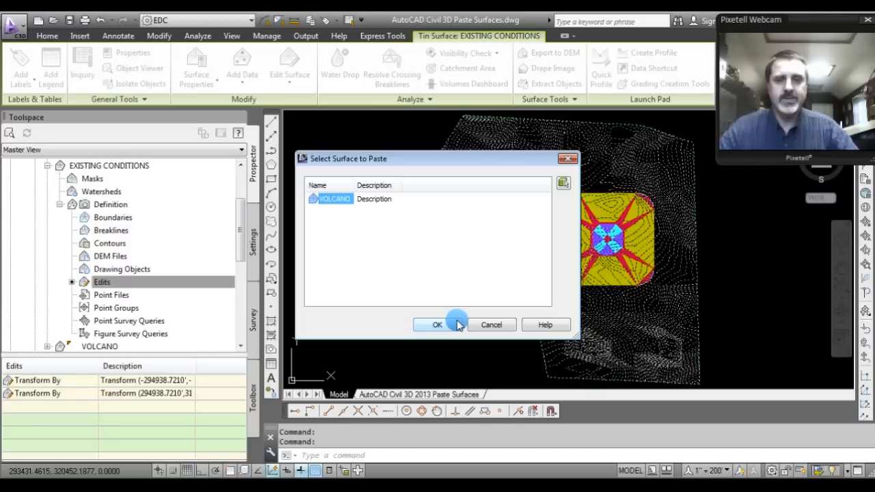
mouse_move(338, 135)
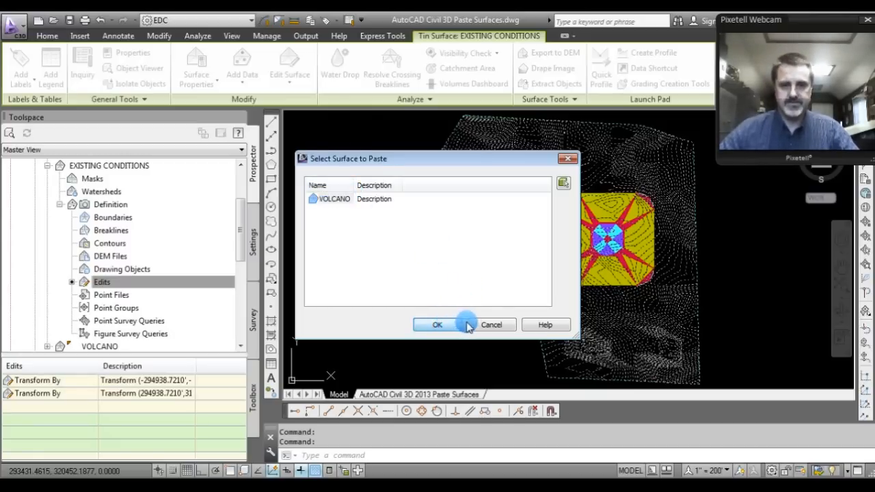
- Paste VOLCANO into EXISTING CONDITIONS and view the merged terrain in 3D
click(438, 324)
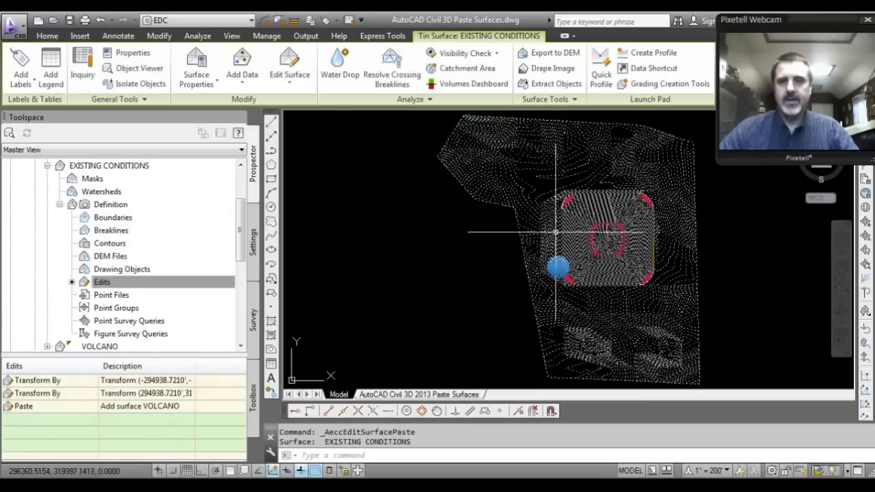
mouse_move(581, 294)
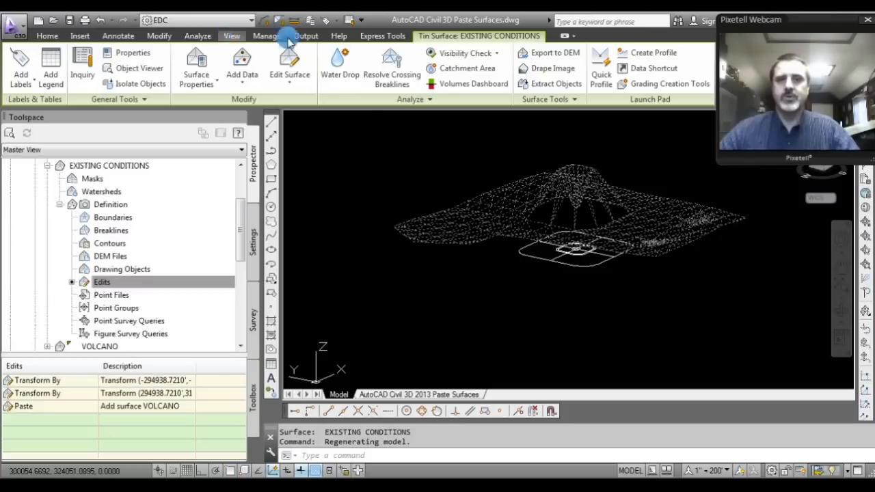
click(646, 307)
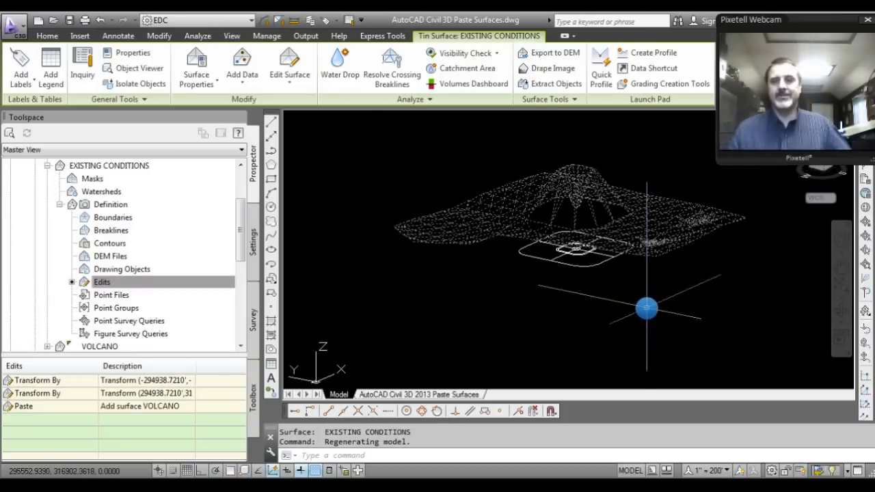